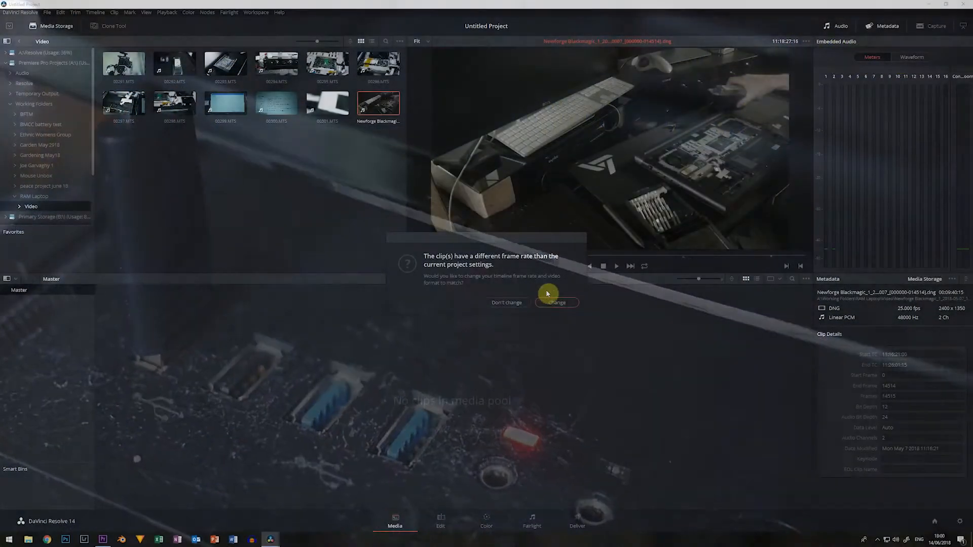
- Change the project frame rate to match the DNG clip and open it on the Color page
left_click(556, 303)
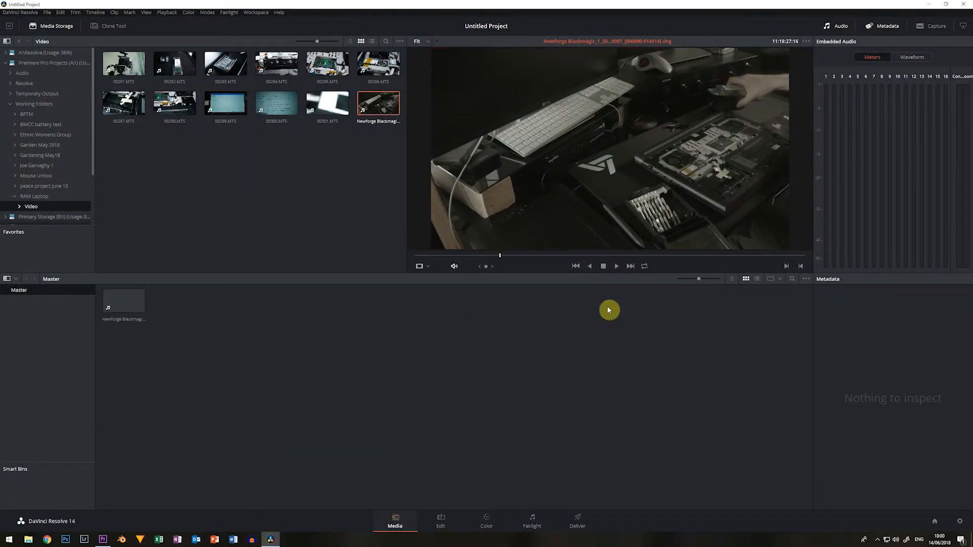
left_click(486, 517)
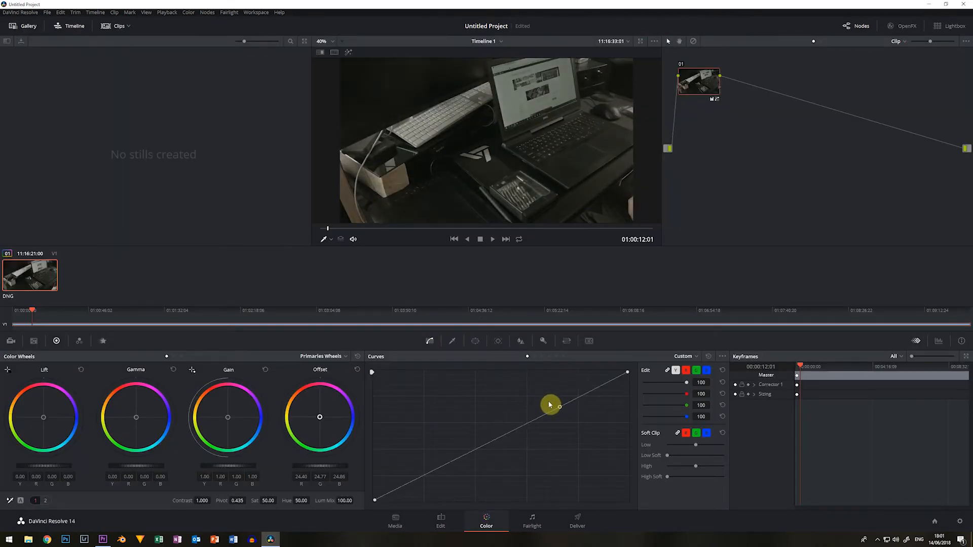
left_click_drag(550, 404, 445, 461)
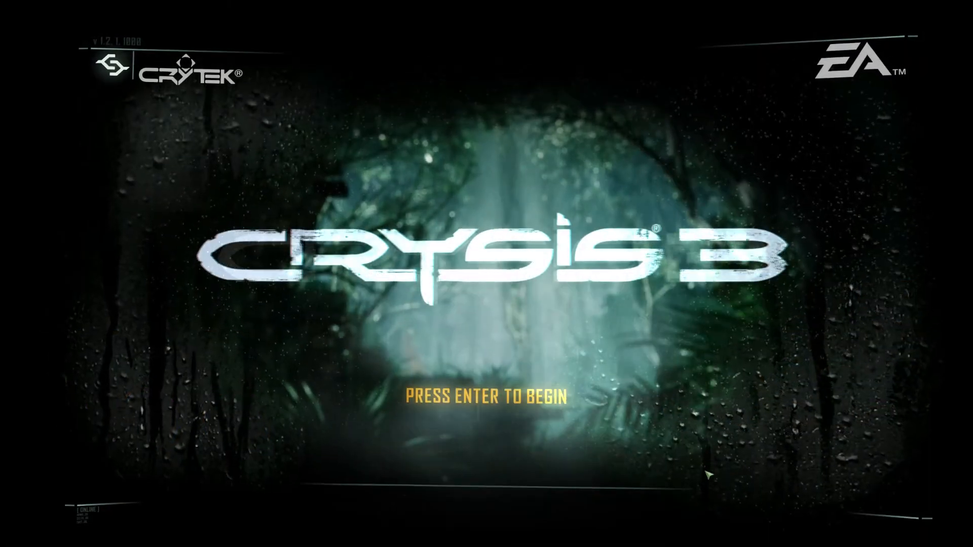
- Start Crysis 3 from the title screen and fire at the armoured soldier ahead
key("enter")
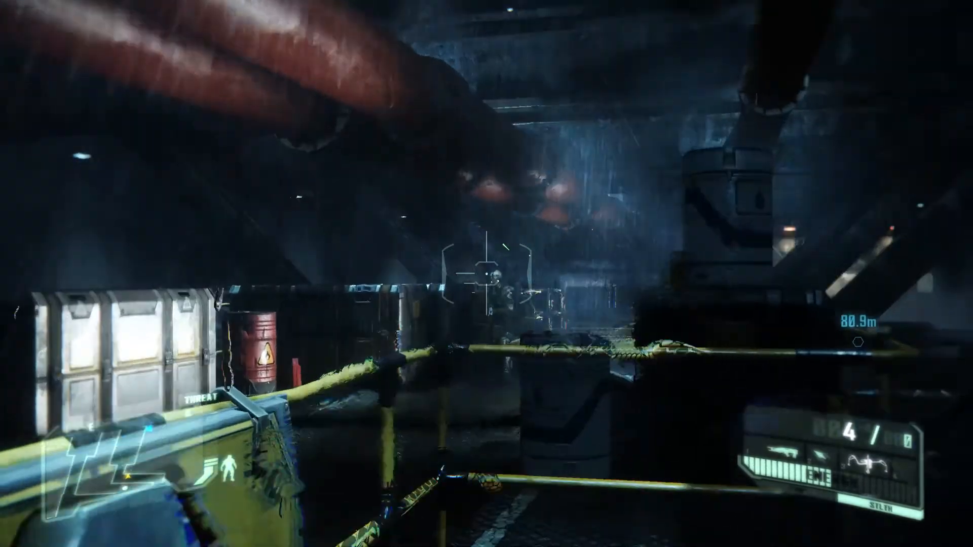
left_click(486, 274)
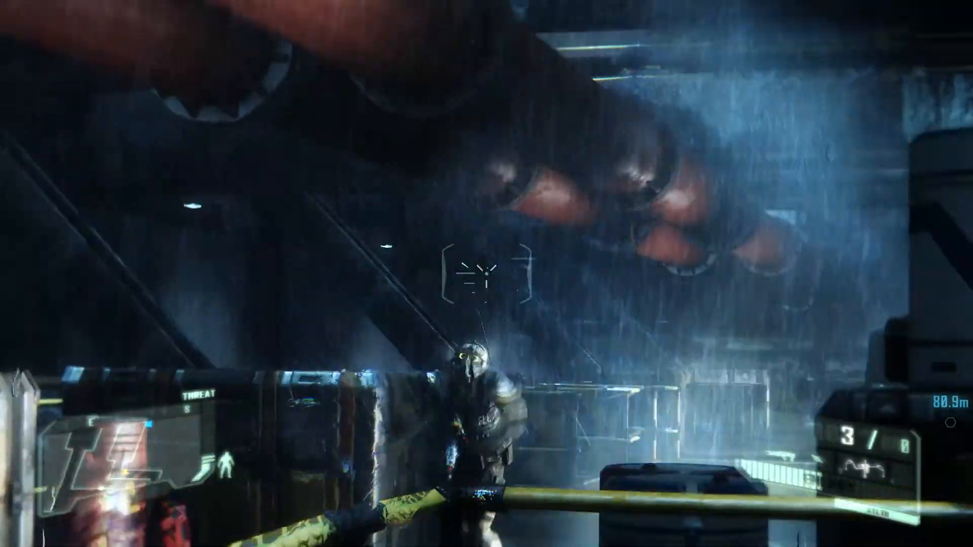